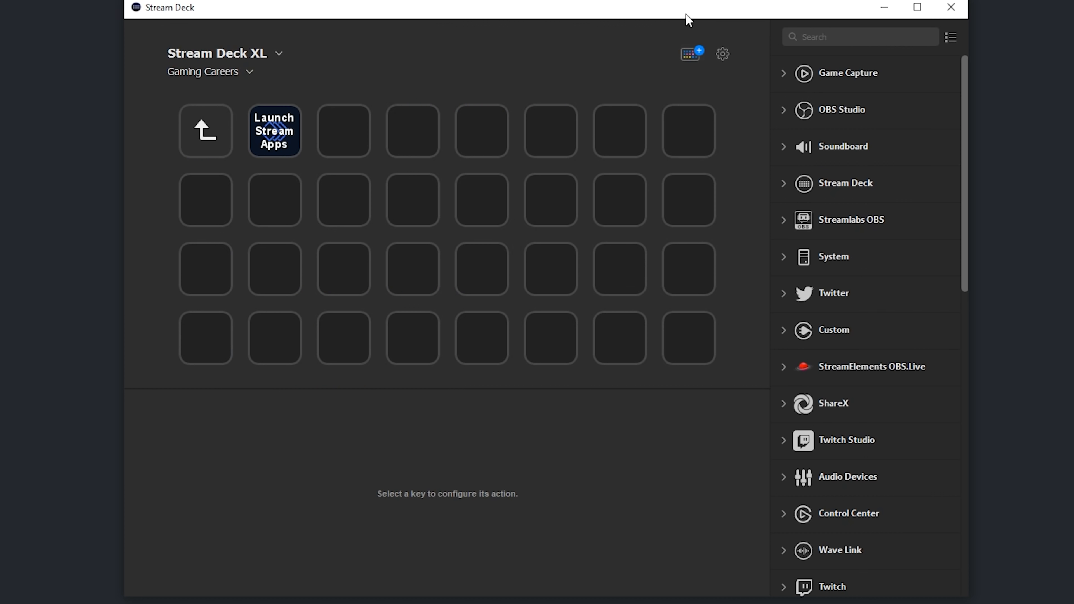
Find the Toggle Audio Device action and set it to switch output between Wave headphones and Logitech speakers.
text(toggle a)
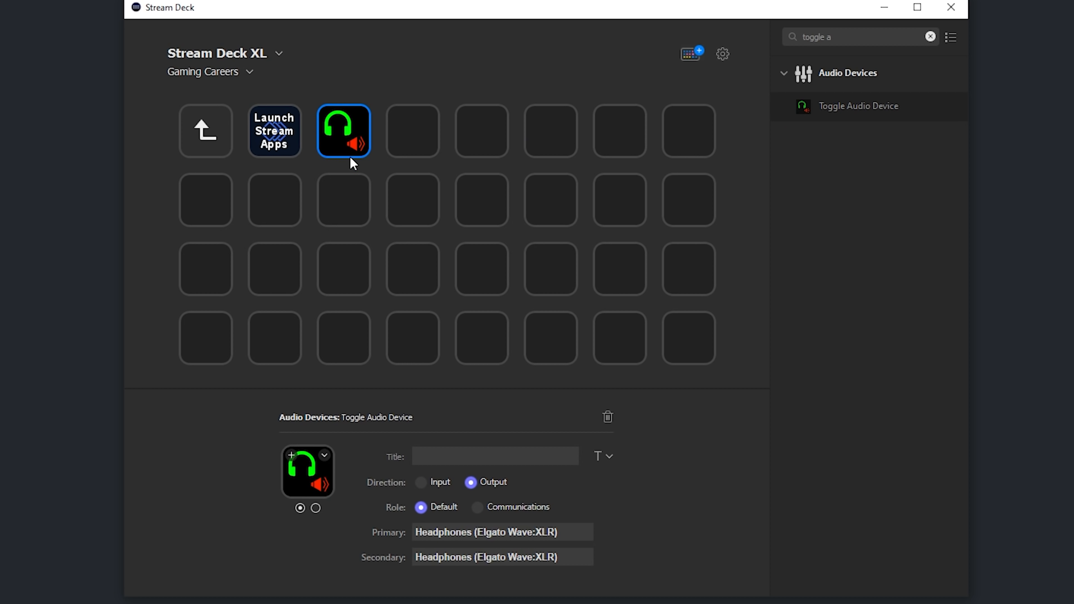
scroll(down, 3)
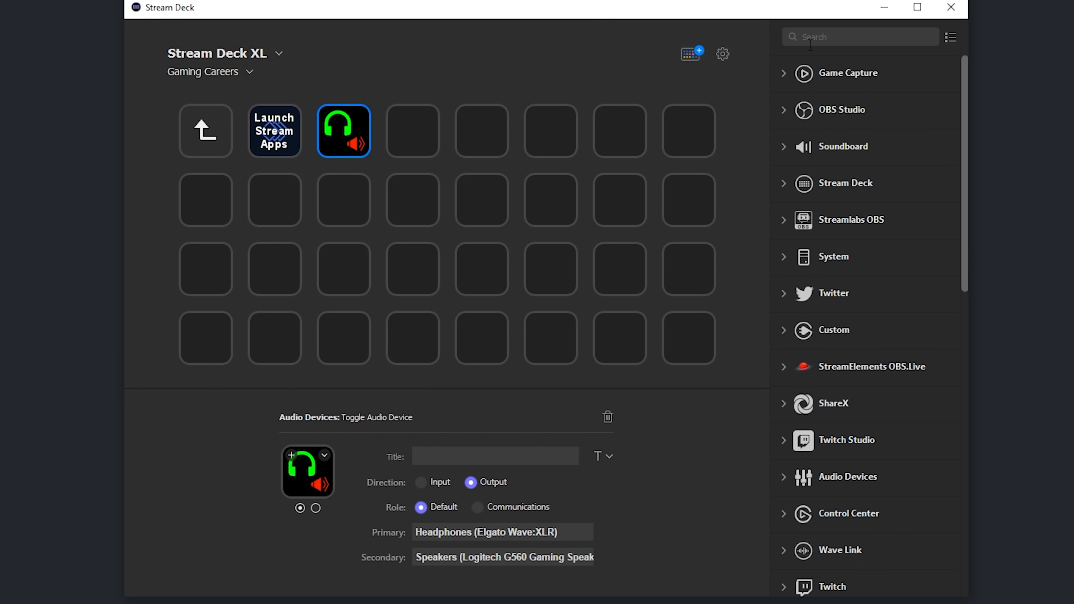
Filter the action list with the search term 'sound deck'.
text(sound deck)
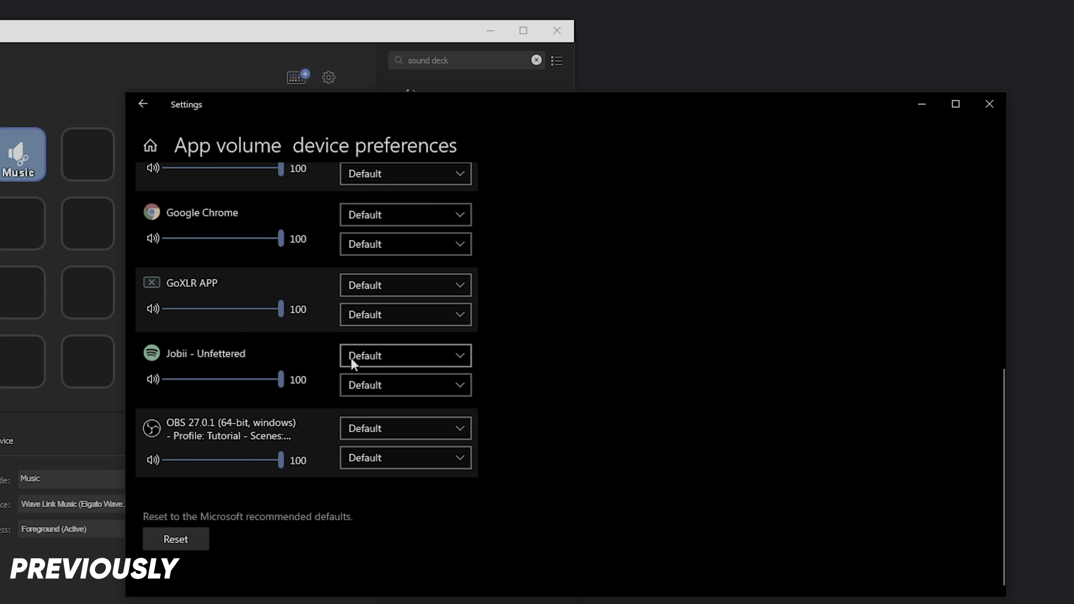
Route the Jobii - Unfettered app's output to the Wave Link Music device.
click(406, 354)
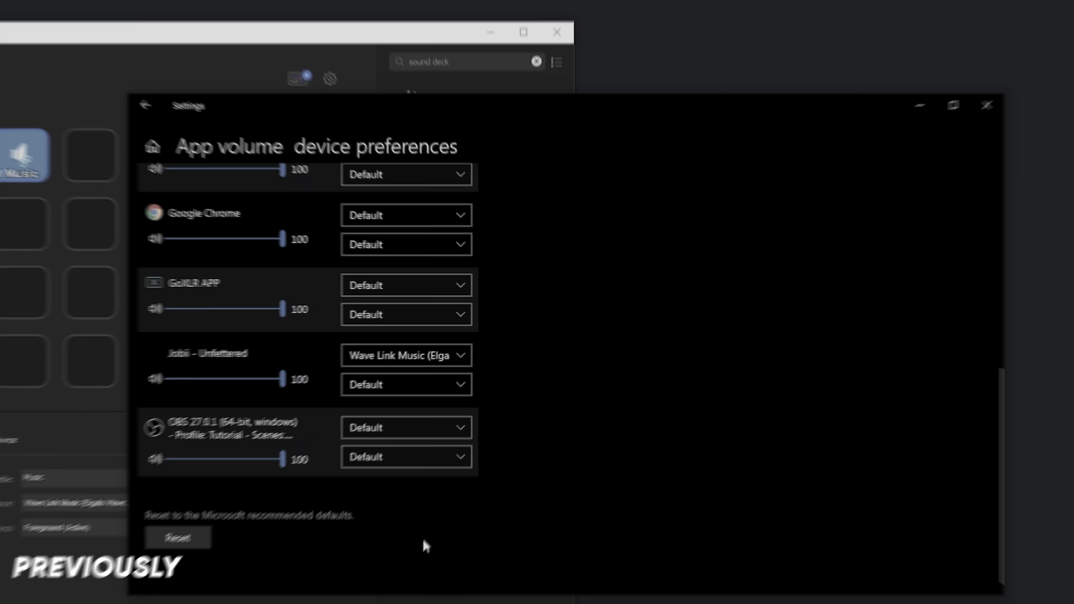